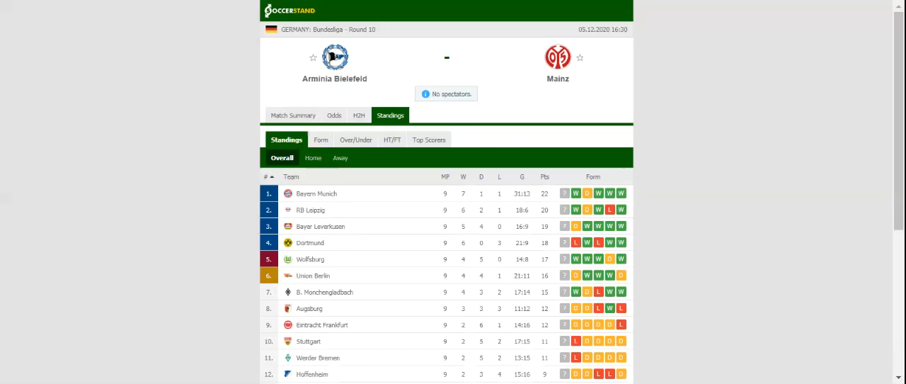
mouse_move(422, 122)
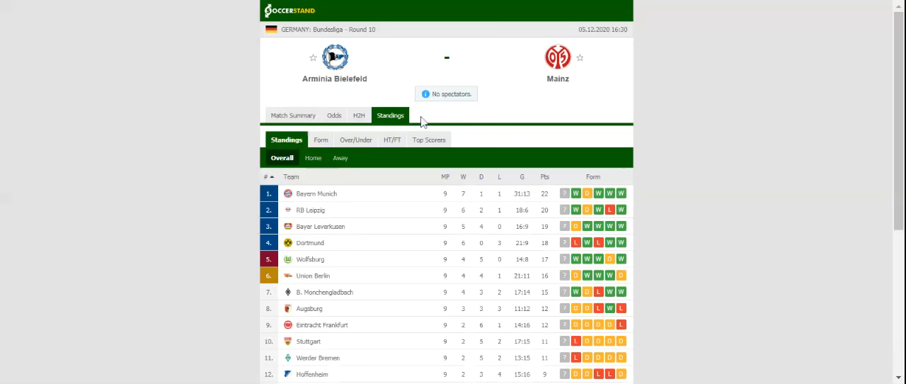
Switch the Arminia Bielefeld vs Mainz match page from Standings to the H2H recent-results view
click(358, 114)
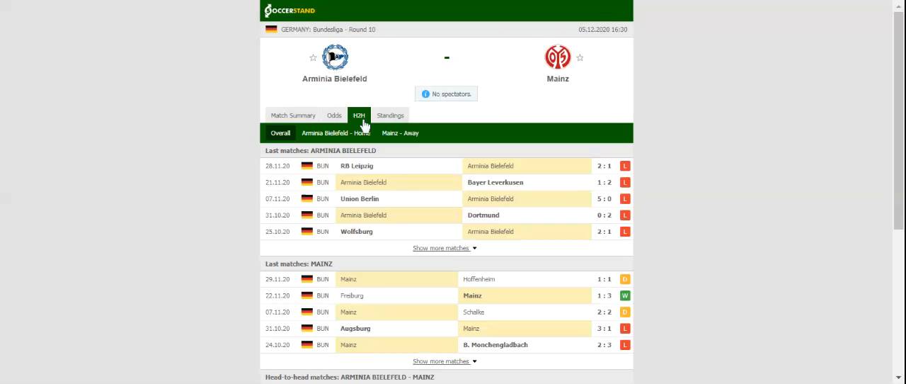
mouse_move(361, 120)
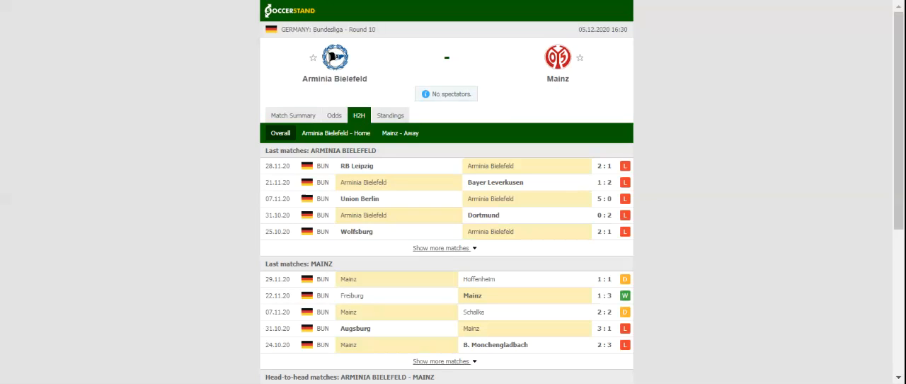